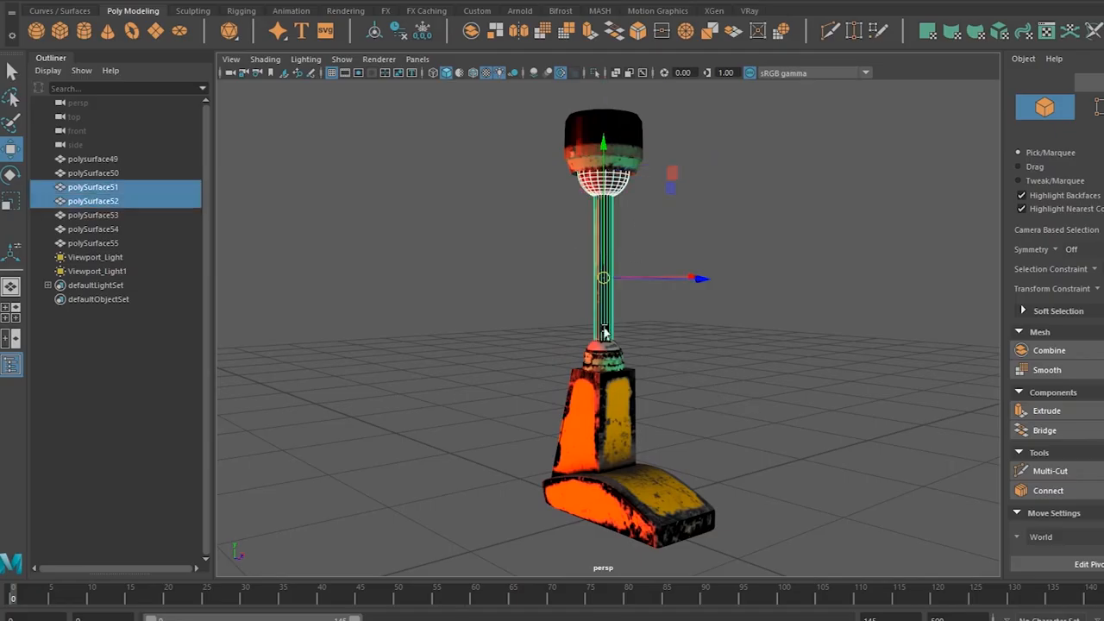
- Combine the selected lamp arm pieces into a single new mesh with Mesh > Combine
click(1049, 350)
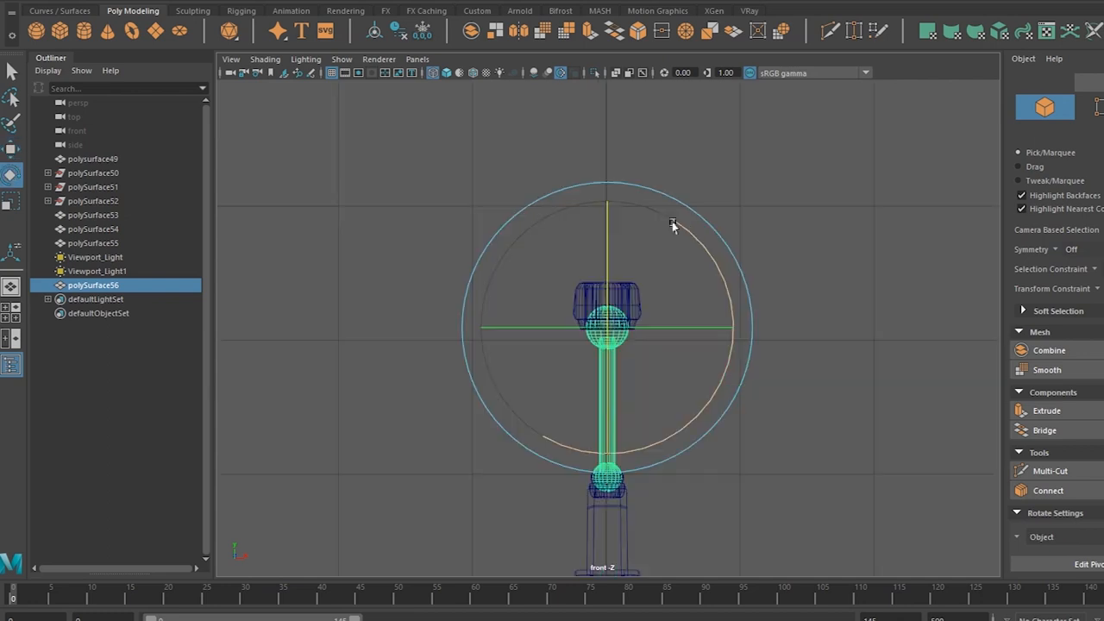
- Rotate polySurface56 around its top joint, swinging the arm sideways away from the base
drag(608, 207, 690, 453)
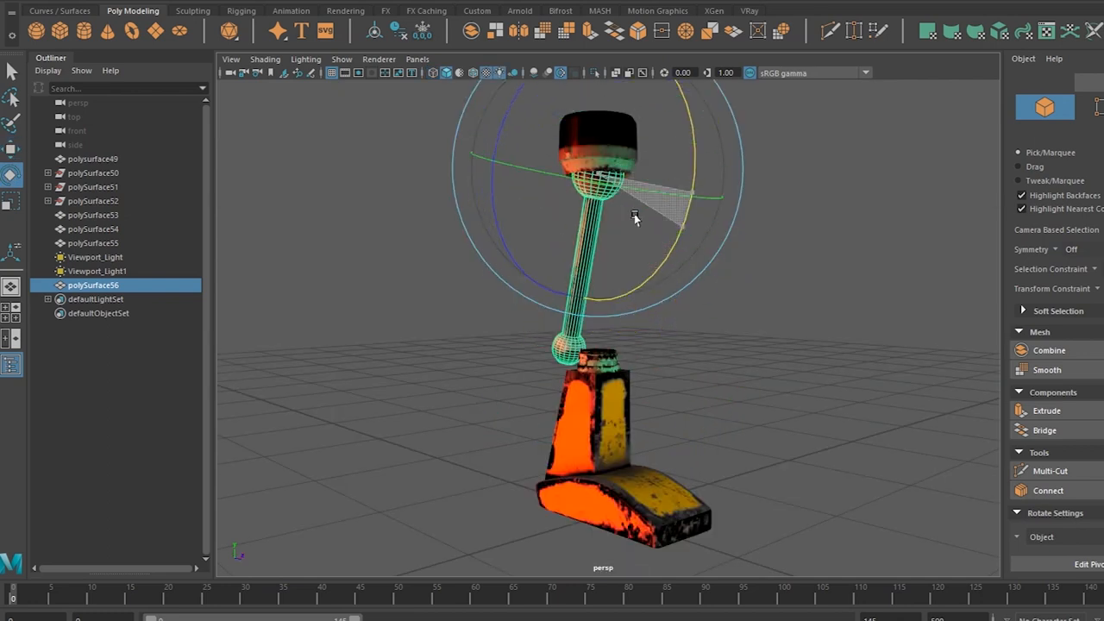
drag(633, 217, 667, 254)
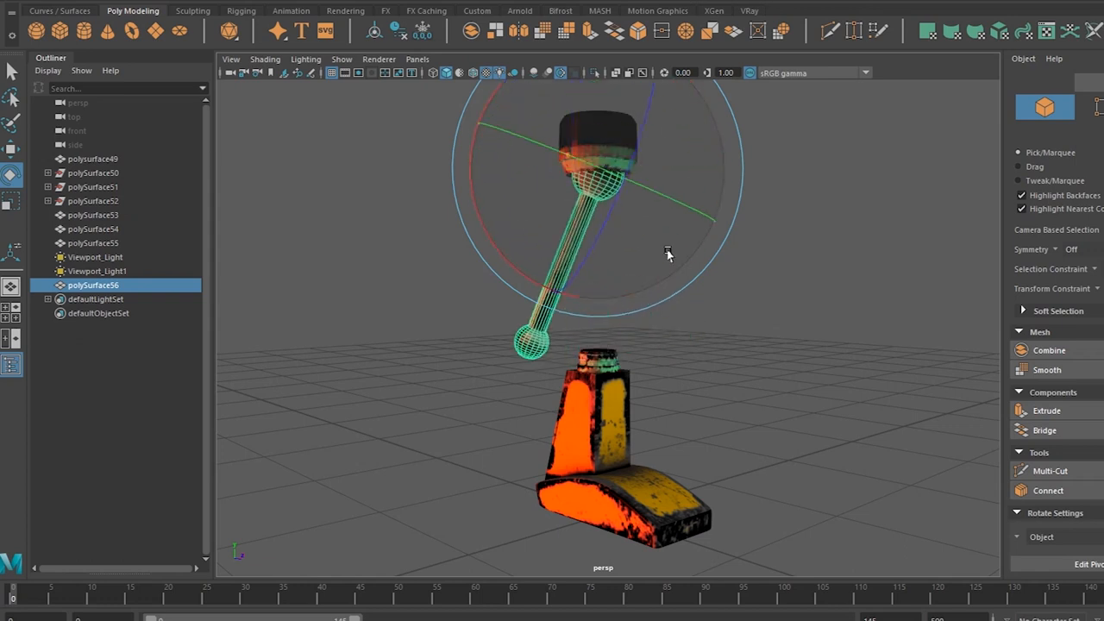